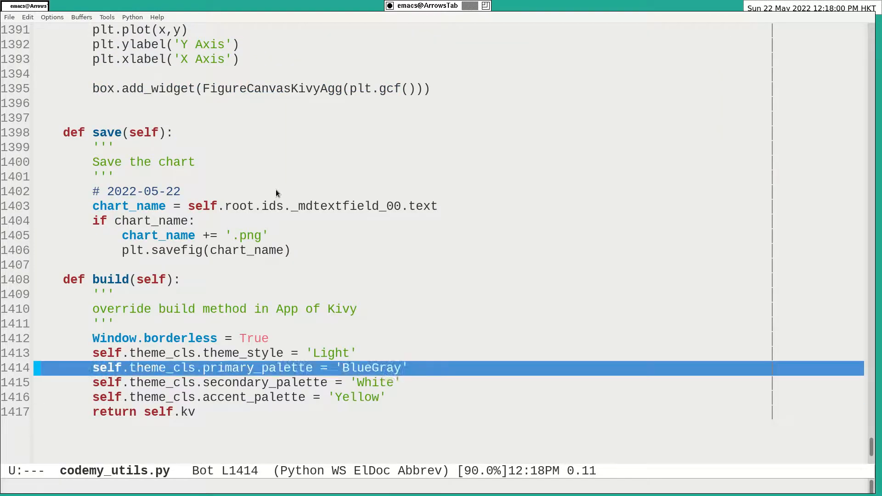
# Step: Scroll up in the lesson_59.py buffer before launching the Lesson59 app
pyautogui.scroll(3)
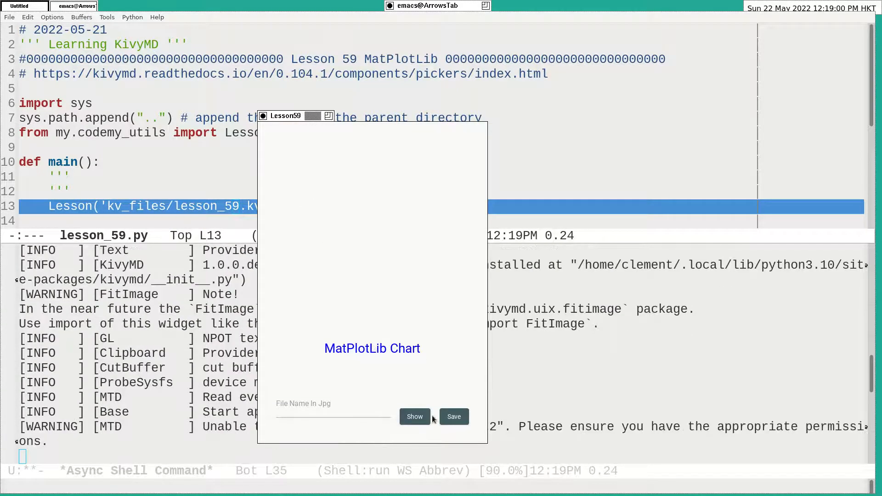
# Step: Show the line chart with X Axis and Y Axis labels in the Lesson59 window
pyautogui.click(414, 417)
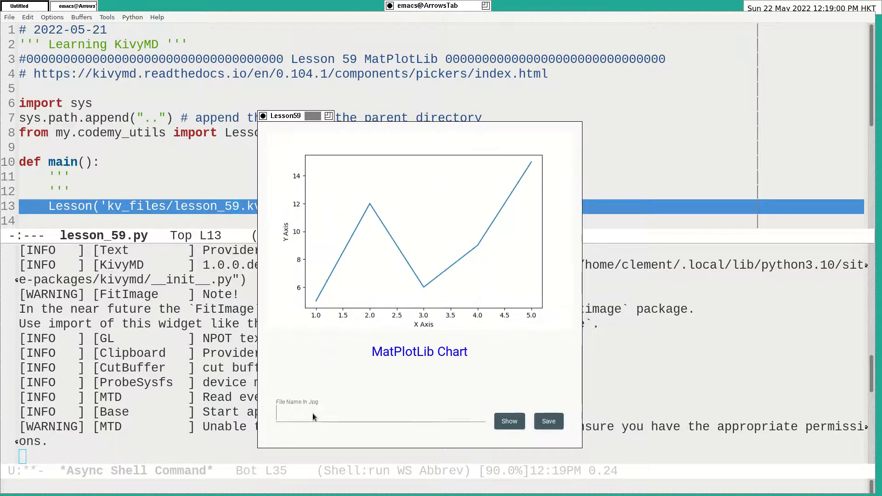
pyautogui.moveTo(432, 379)
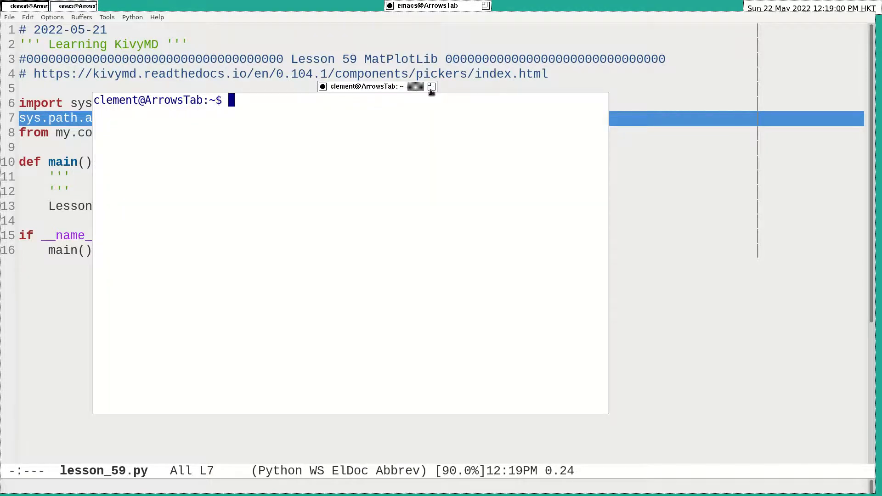
# Step: Run sudo apt install python3-matplotlib, which reports it is already the newest version
pyautogui.write('su')
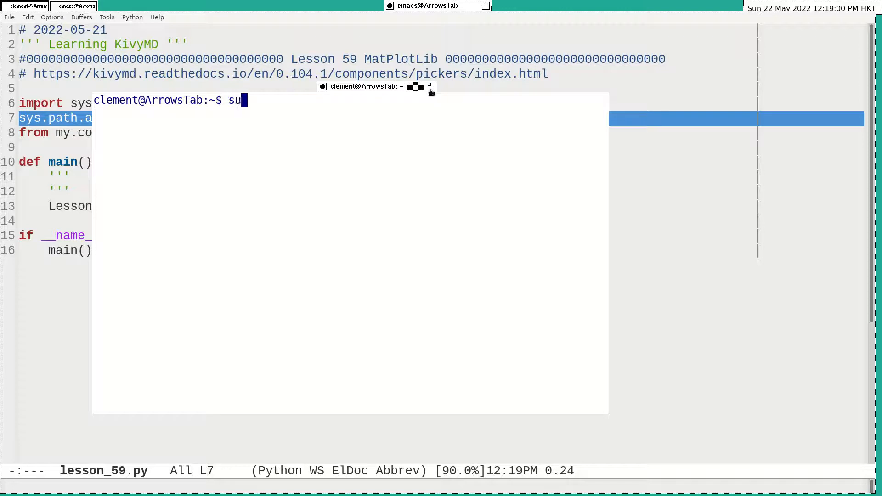
pyautogui.write('do apt i')
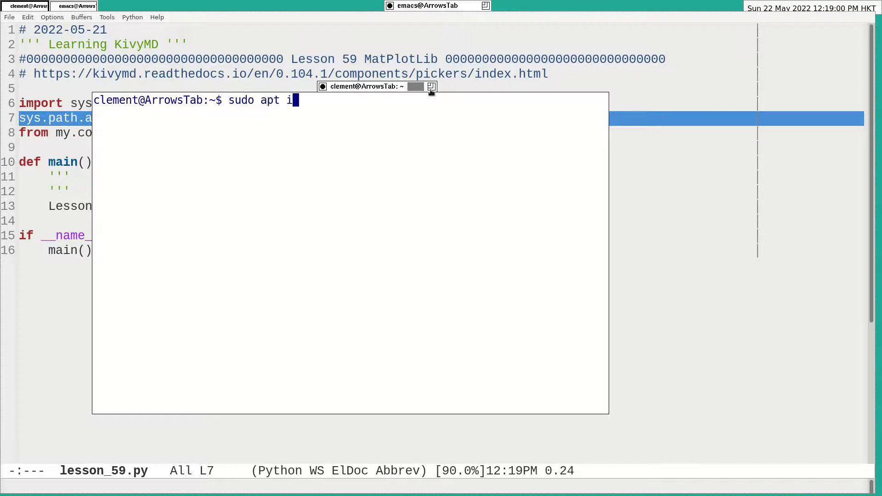
pyautogui.write('nstall')
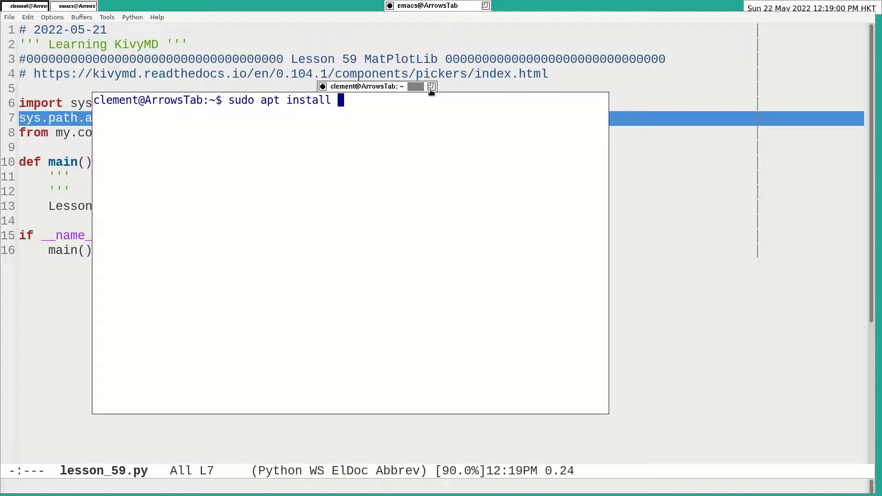
pyautogui.write('python3-matplot')
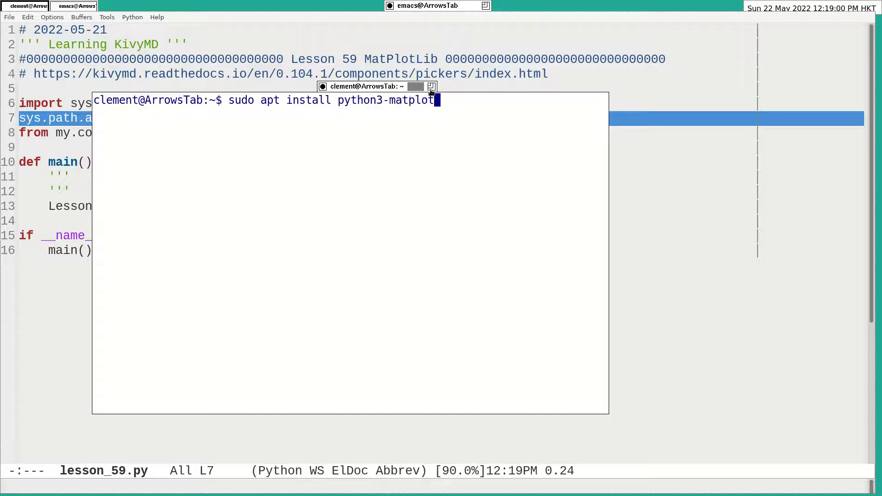
pyautogui.press('Return')
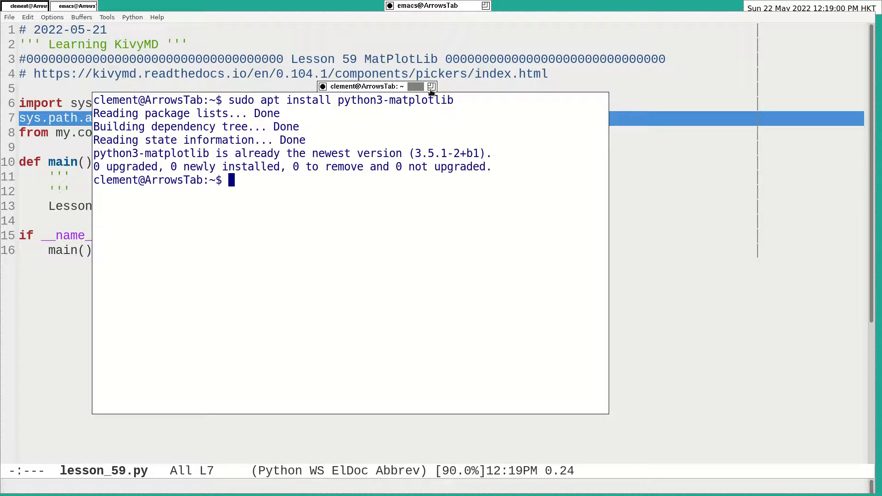
# Step: Start a pip3 install line, then run the garden command instead
pyautogui.write('pip3')
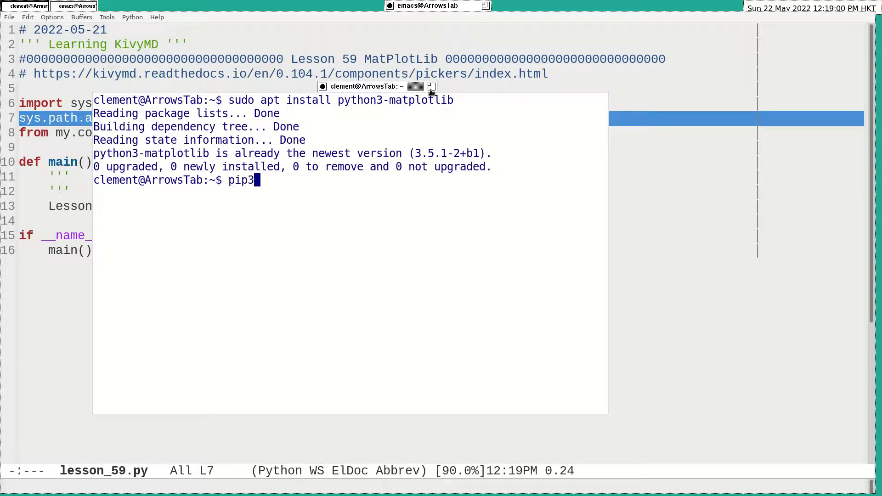
pyautogui.write('install')
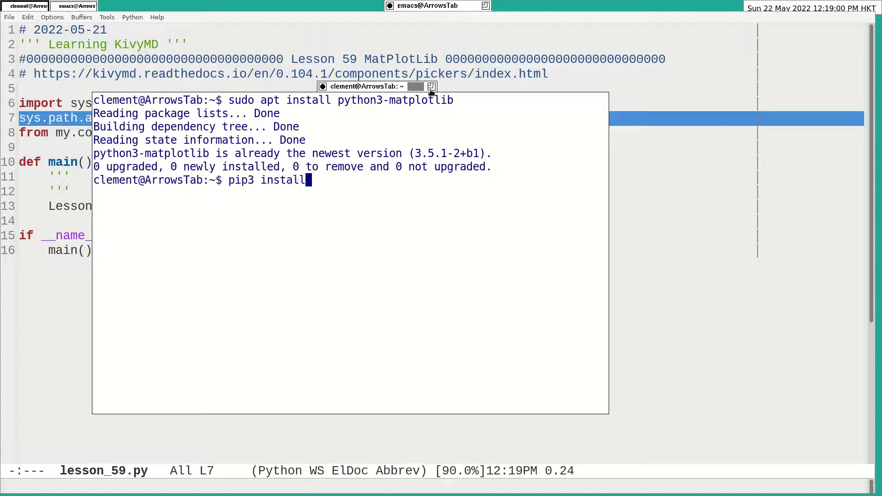
pyautogui.write('...')
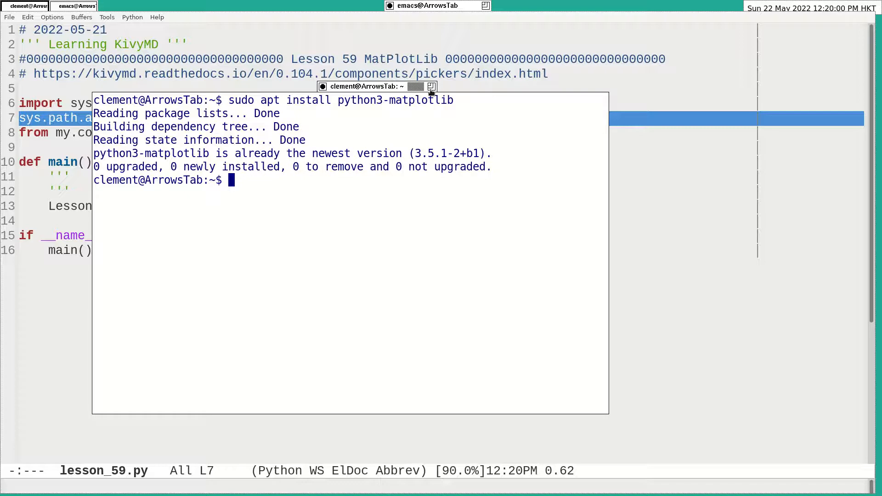
pyautogui.write('garden')
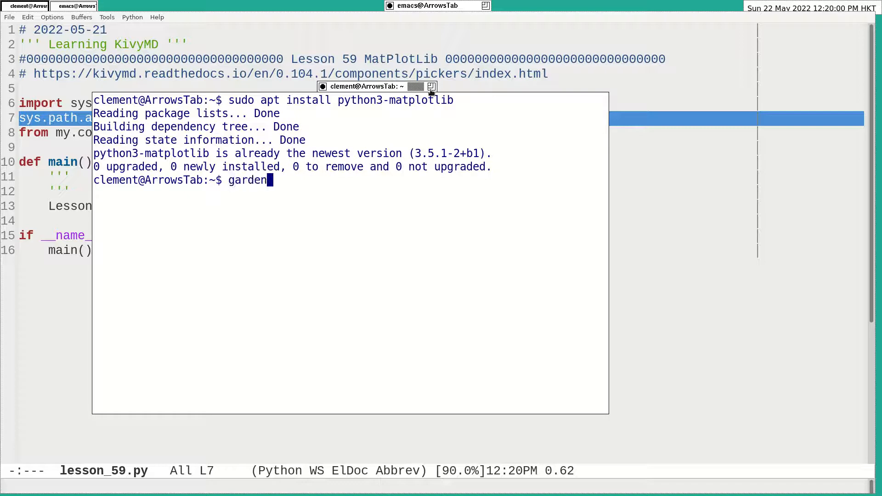
pyautogui.press('Return')
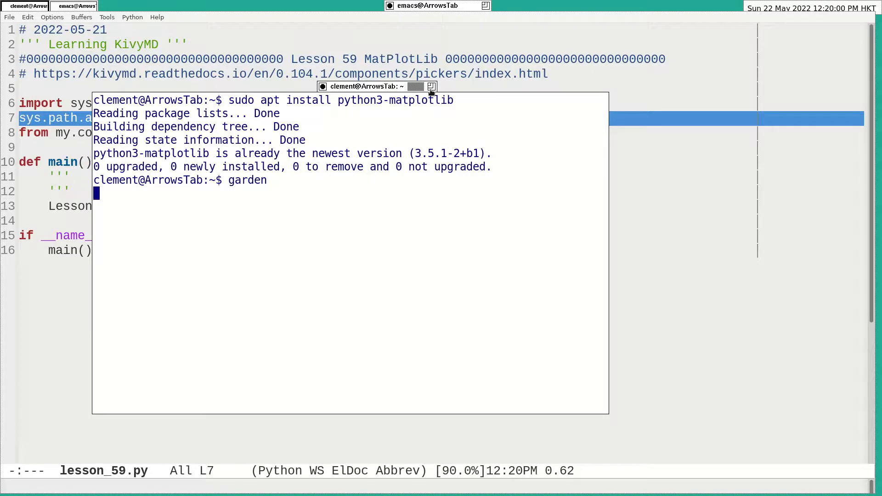
# Step: Let garden print its usage help, then begin a pip3 kivymd command and abandon it
pyautogui.press('Return')
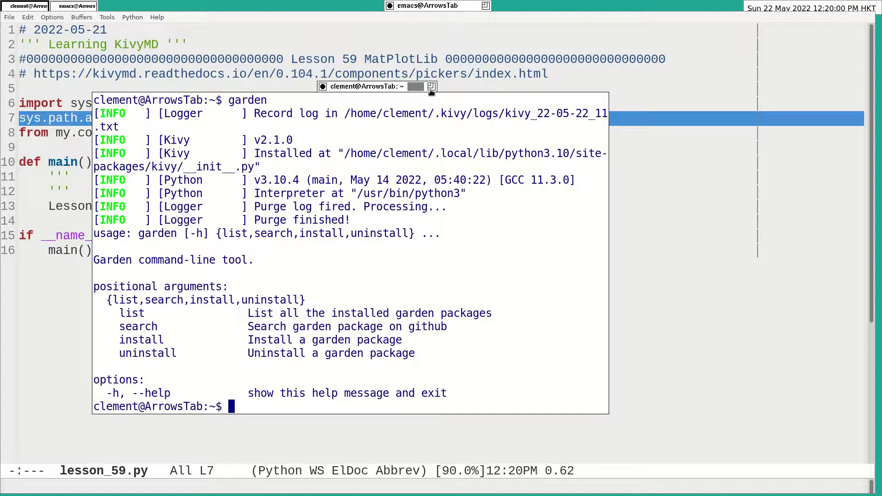
pyautogui.write('pip3 k')
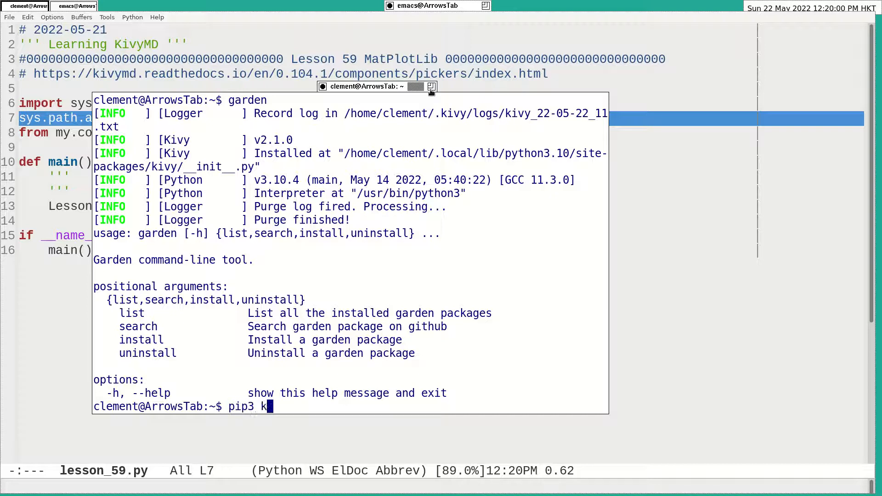
pyautogui.write('ivym')
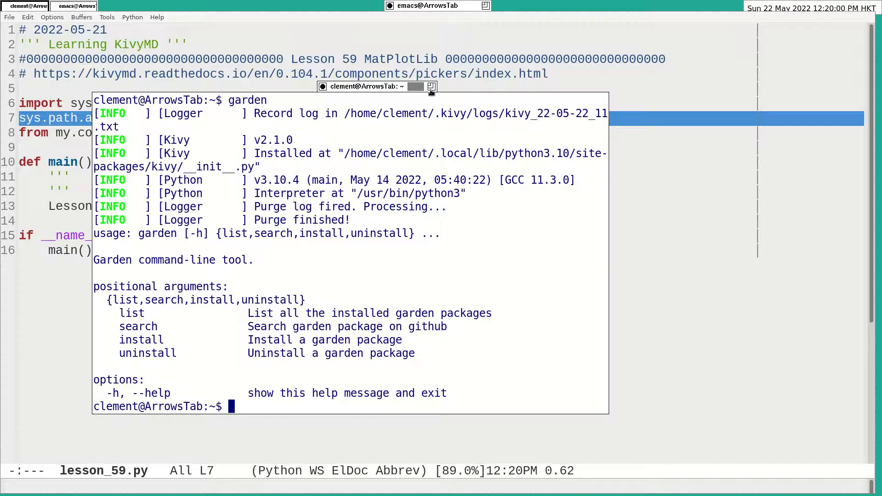
# Step: Change into ~/.local/bin and confirm the garden script is present with ls
pyautogui.write('cd')
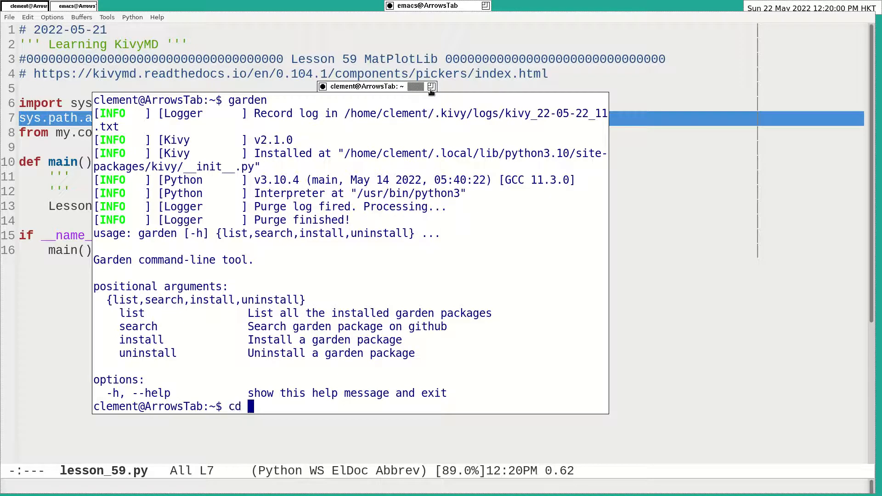
pyautogui.write('.local')
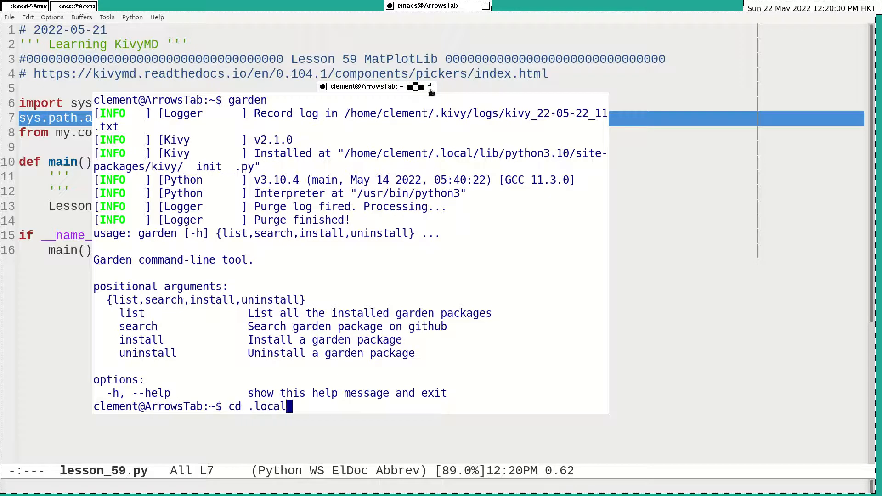
pyautogui.write('/bin/')
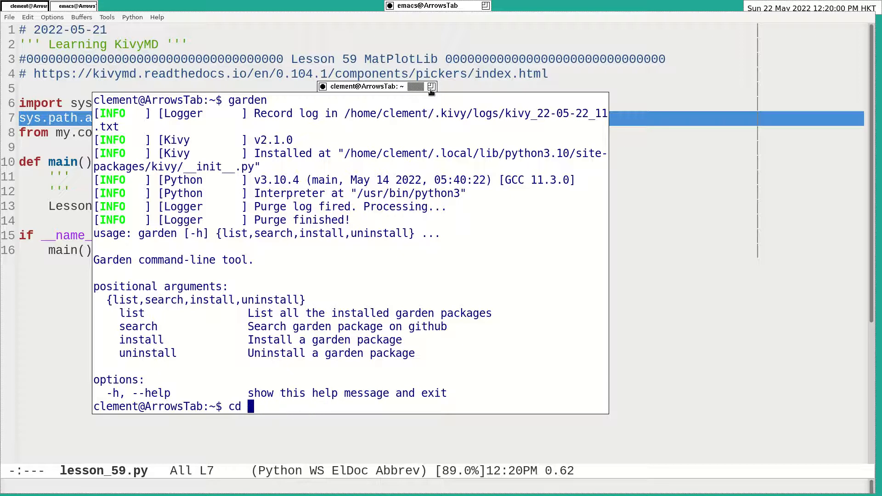
pyautogui.write('.loc')
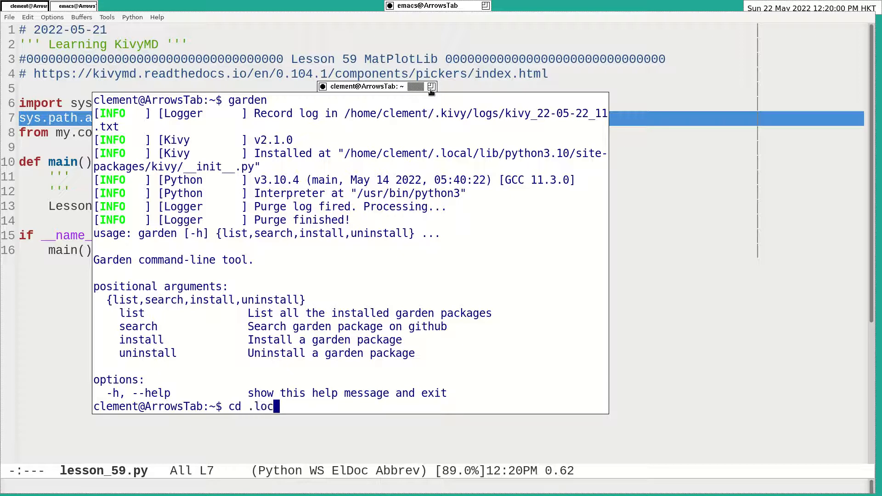
pyautogui.press('Return')
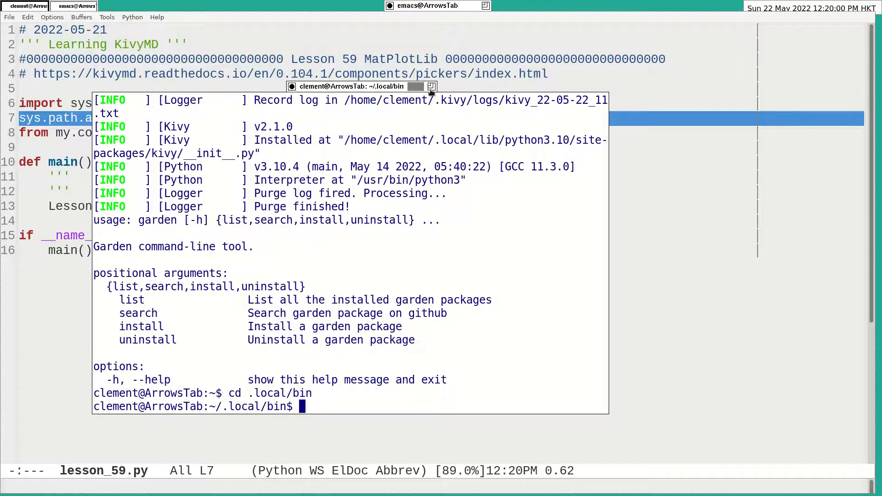
pyautogui.write('ls g')
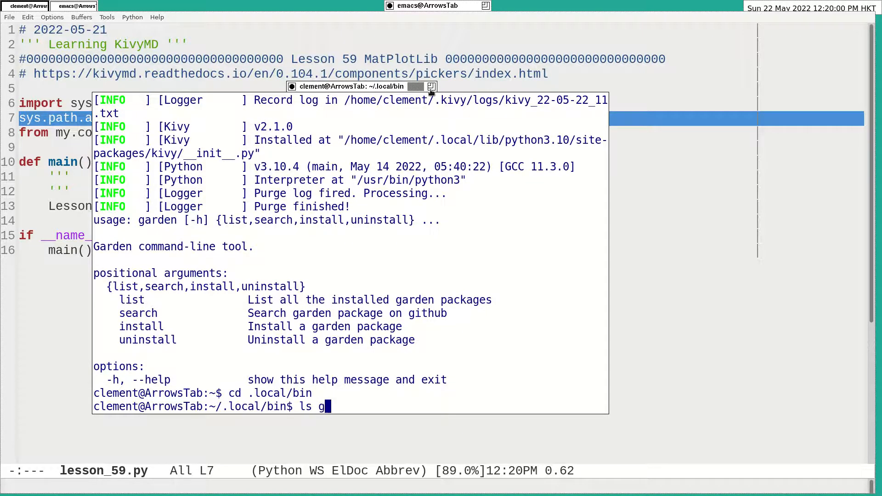
pyautogui.press('Return')
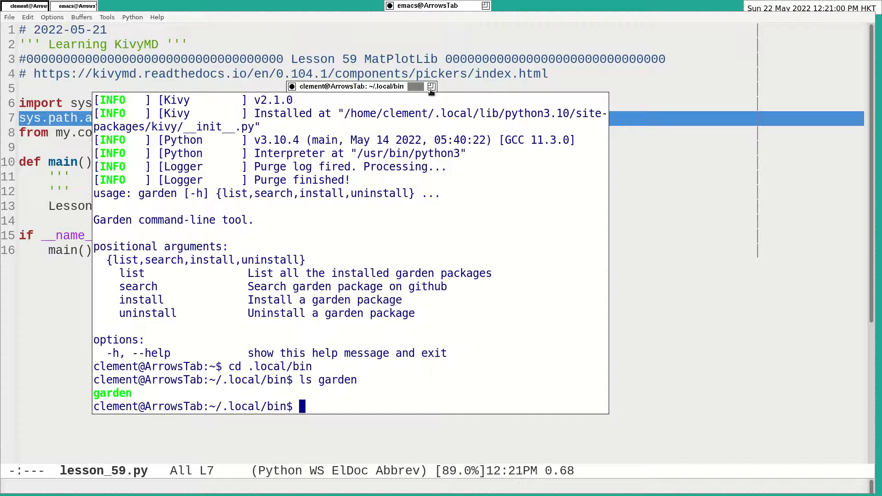
# Step: Make the garden script executable with chmod +x garden
pyautogui.write('ch')
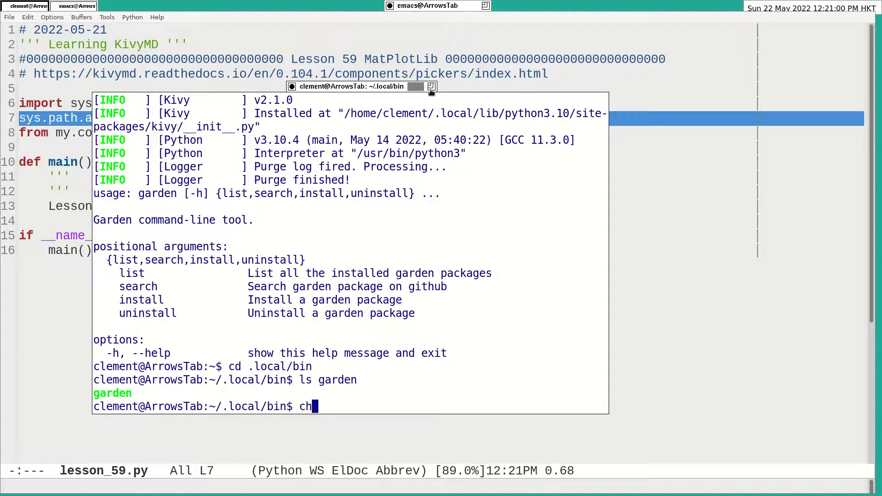
pyautogui.write('mod +x ga')
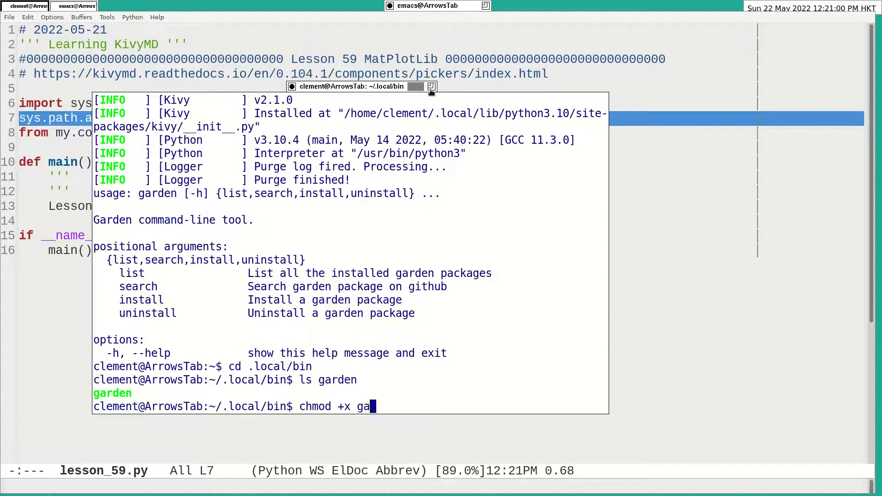
pyautogui.press('Return')
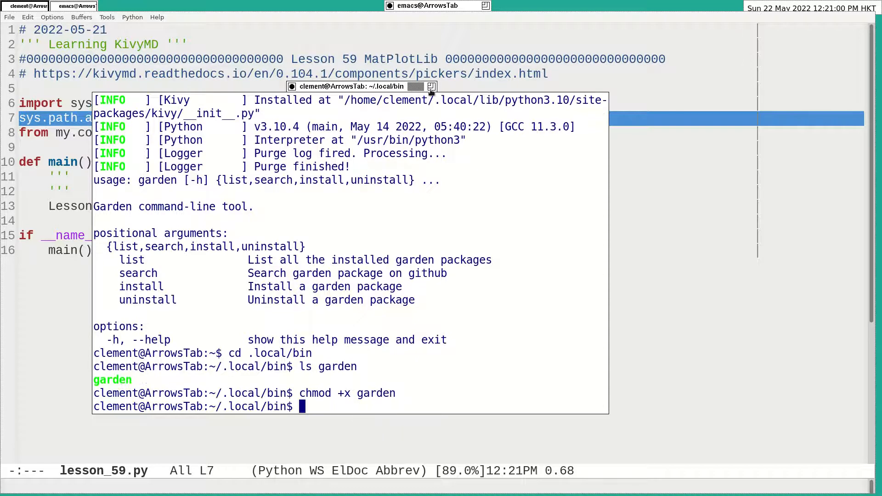
pyautogui.write('ga')
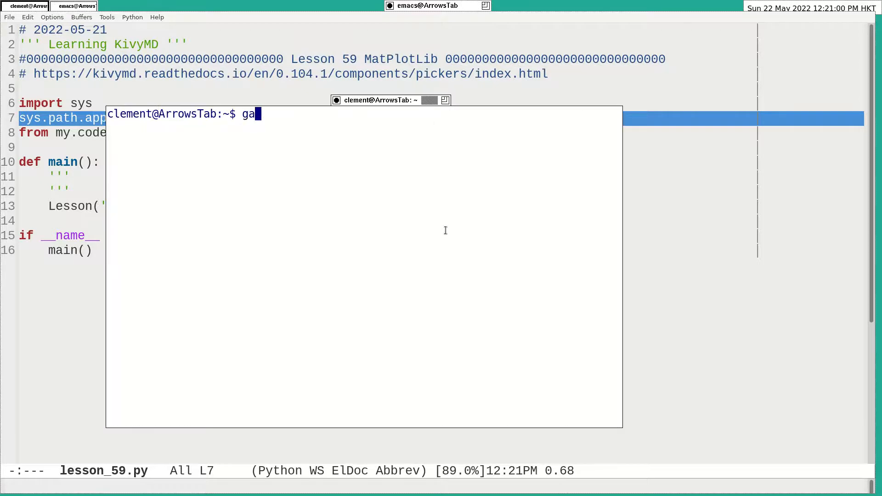
# Step: Draft and erase a garden install line and a sudo apt install python3-matplotlib line
pyautogui.write('rden inst')
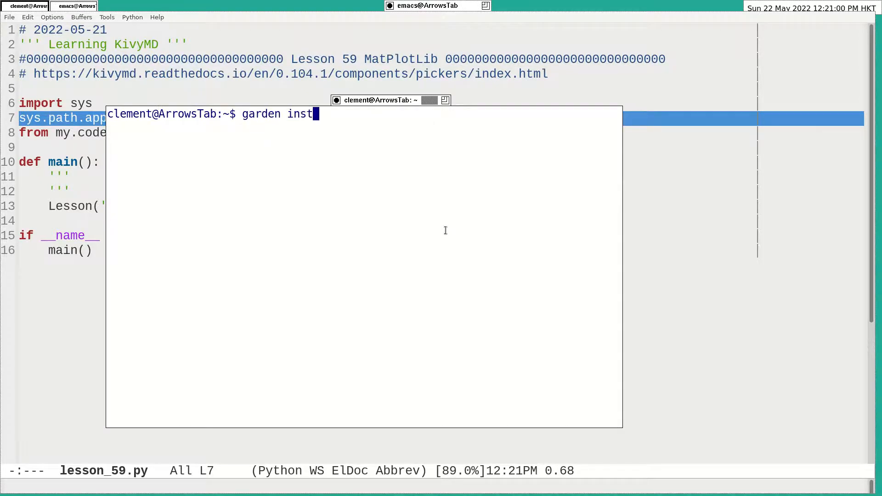
pyautogui.write('all matplo')
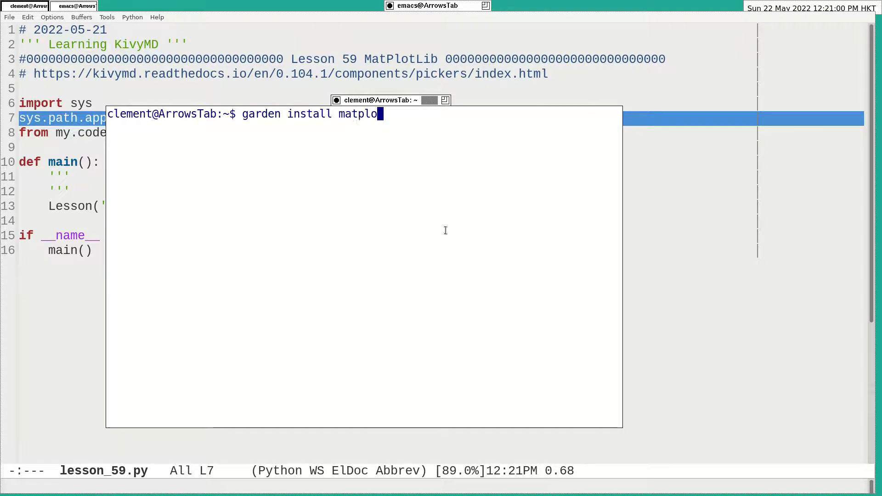
pyautogui.write('tlib')
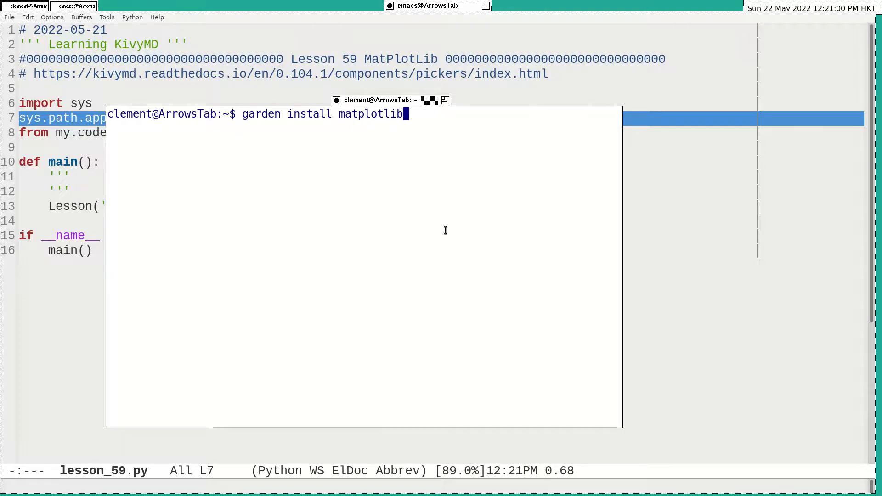
pyautogui.press('BackSpace')
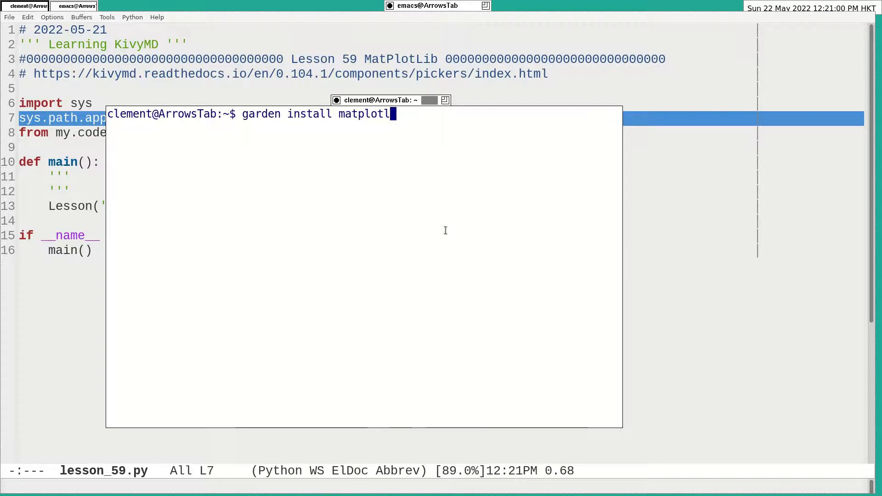
pyautogui.write('exit')
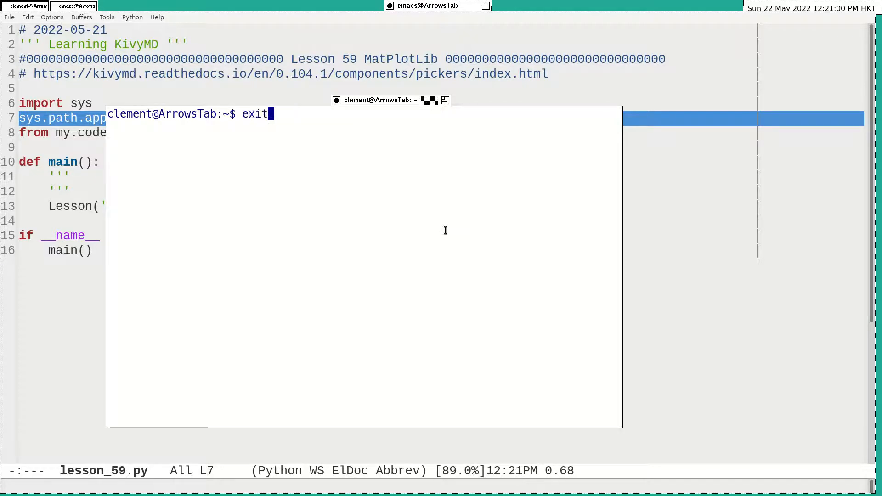
pyautogui.write('sudo apt install python3-matplotlib')
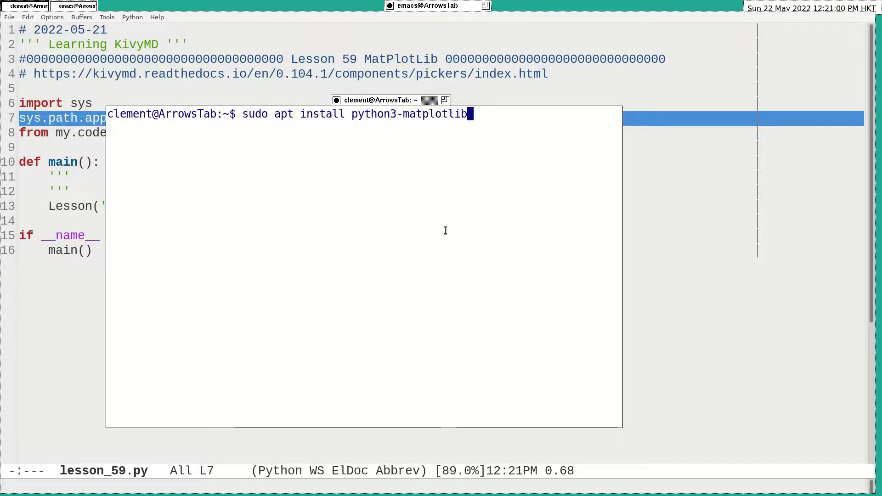
pyautogui.press('BackSpace')
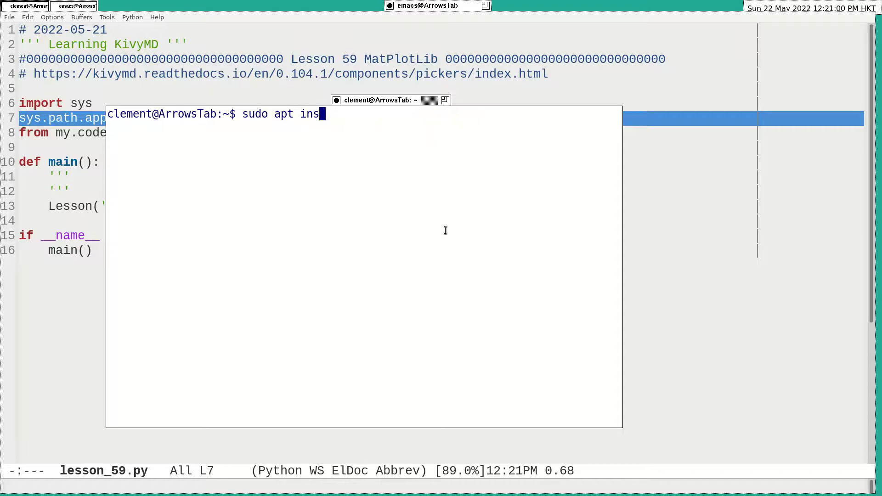
# Step: Run garden install matplotlib, which reports the package is already installed
pyautogui.write('garden')
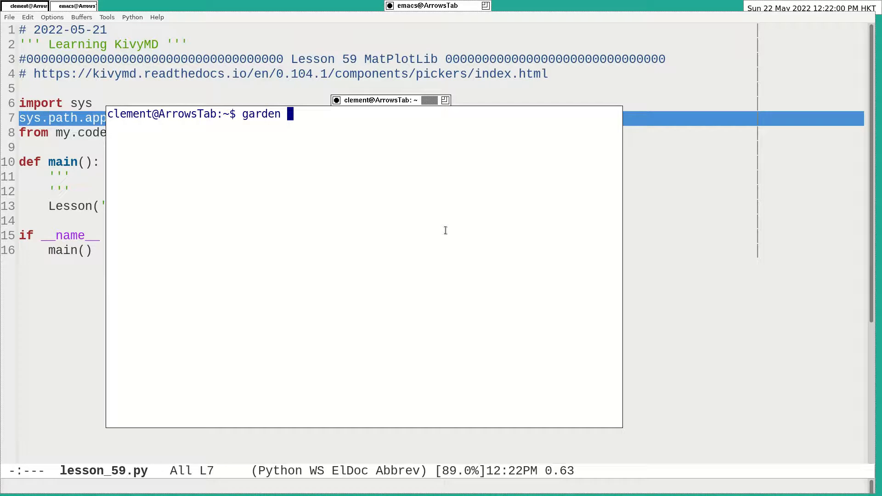
pyautogui.write('install')
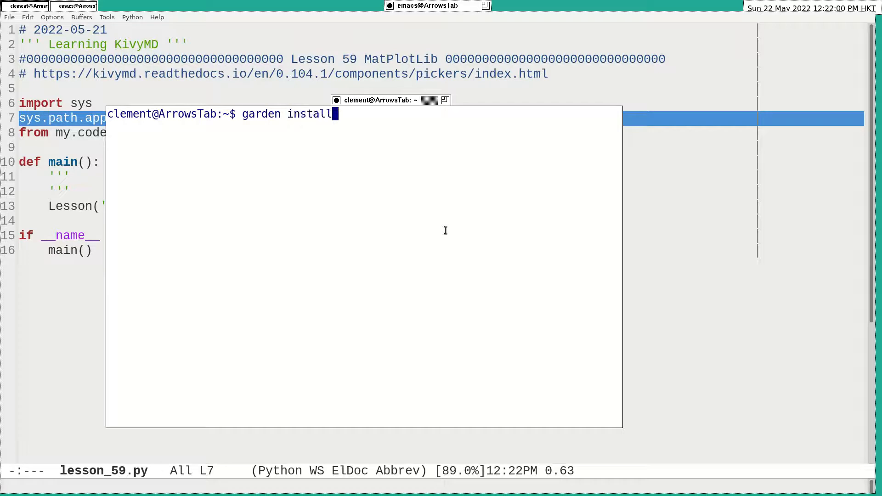
pyautogui.write('matpl')
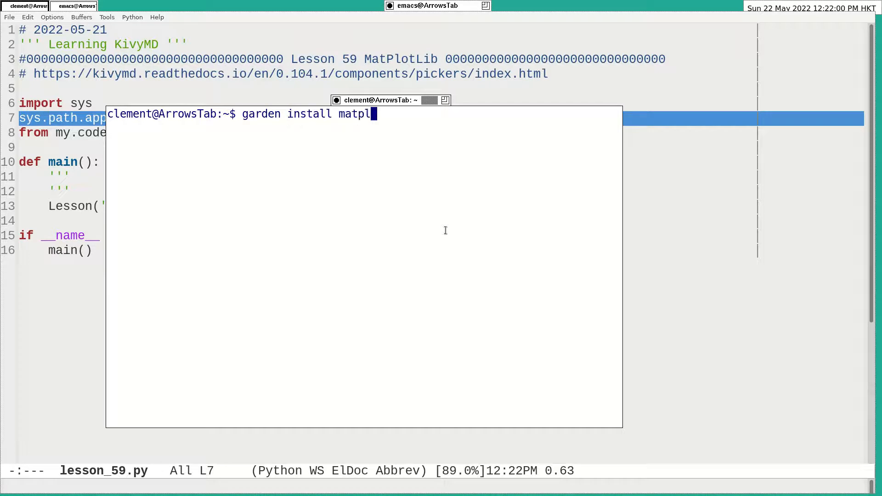
pyautogui.write('otlib')
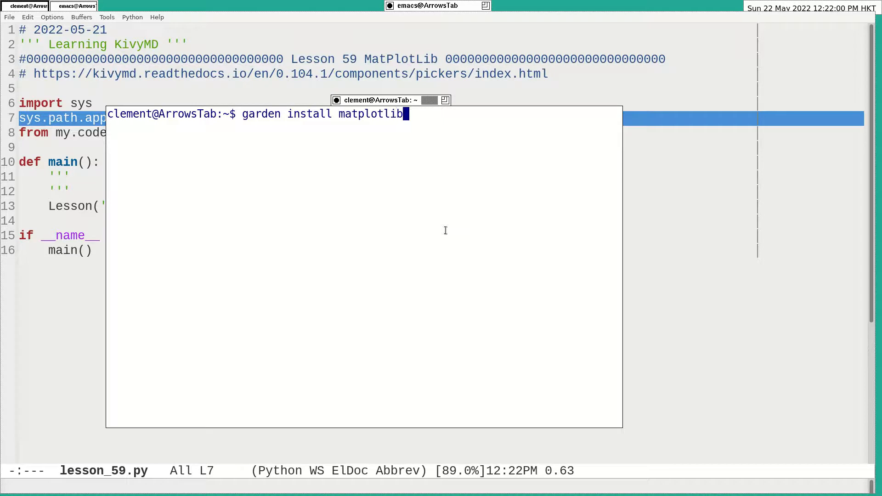
pyautogui.press('Return')
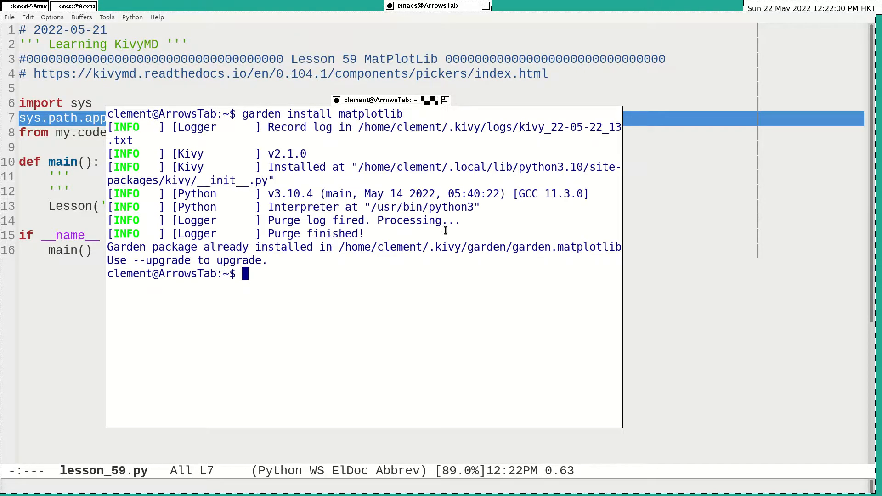
pyautogui.moveTo(371, 278)
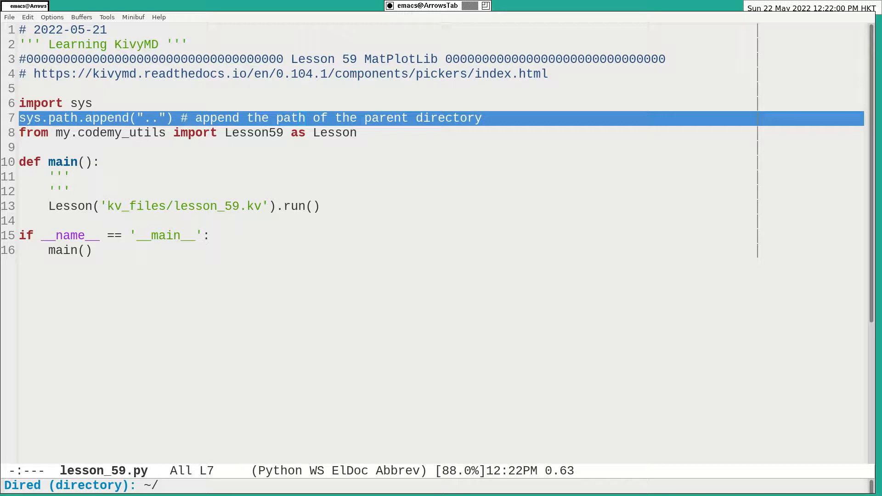
# Step: List ~/.kivy/garden/garden.matplotlib in dired and visit backend_kivy.py
pyautogui.write('.kivy/')
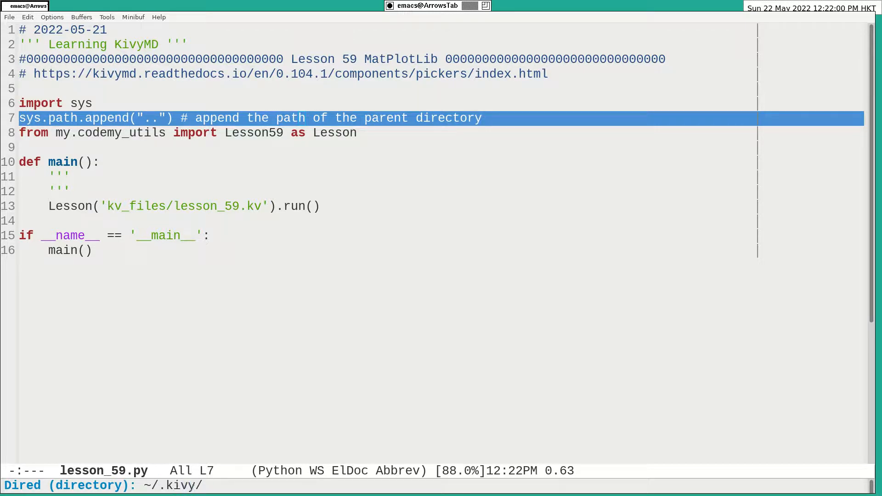
pyautogui.write('garden/')
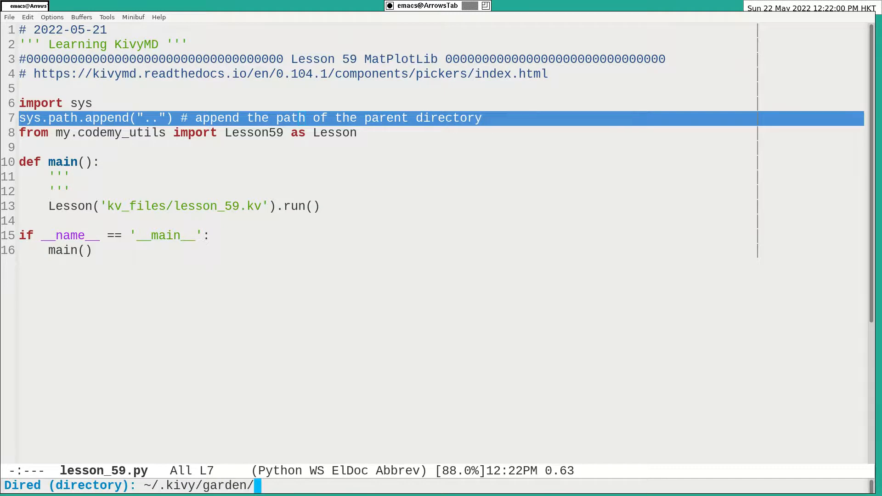
pyautogui.press('Return')
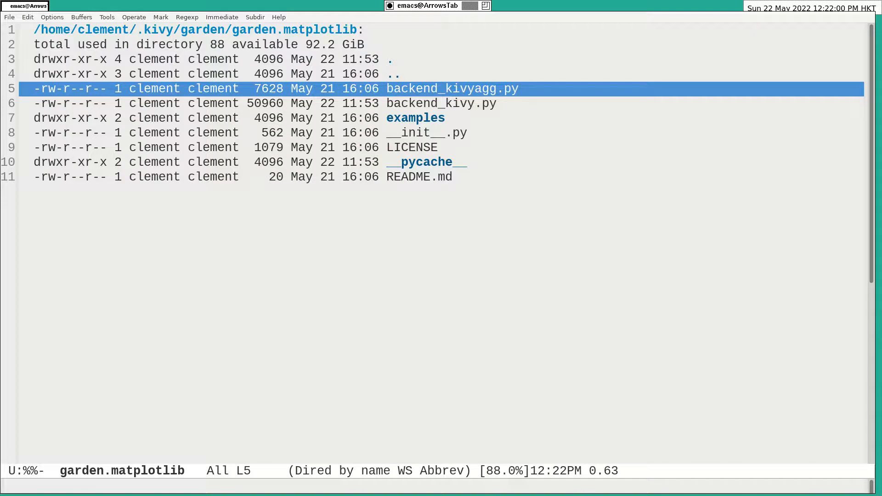
pyautogui.press('s')
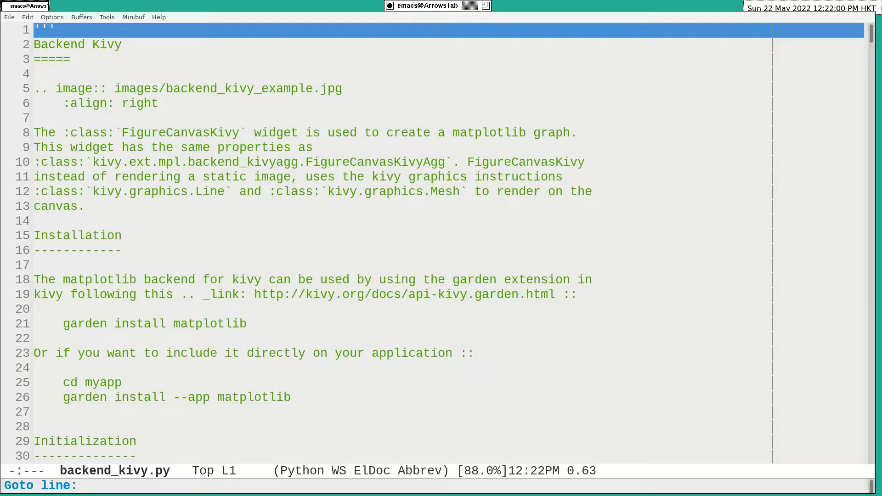
# Step: Jump to the rcParams import at line 254, then kill the backend_kivy.py buffer
pyautogui.write('2')
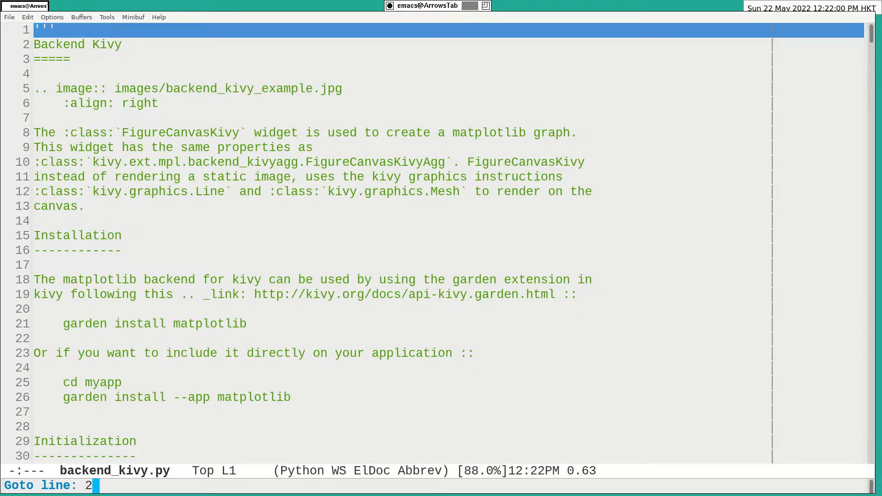
pyautogui.press('Return')
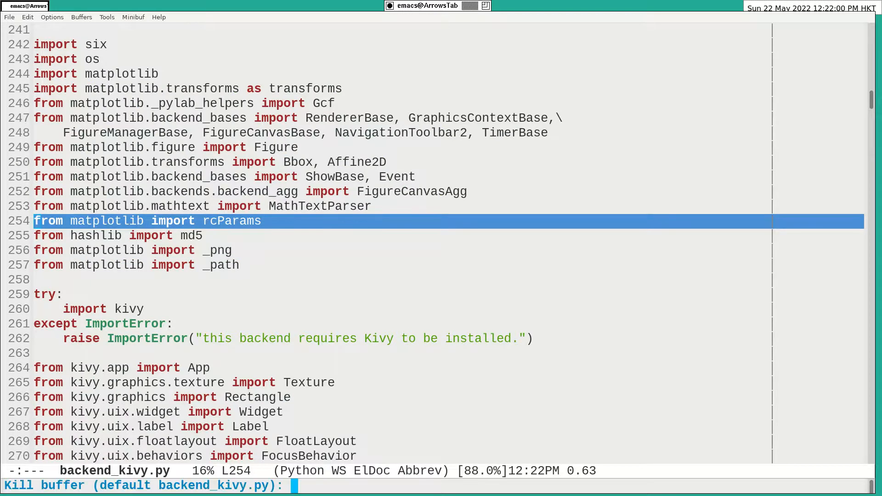
pyautogui.press('Return')
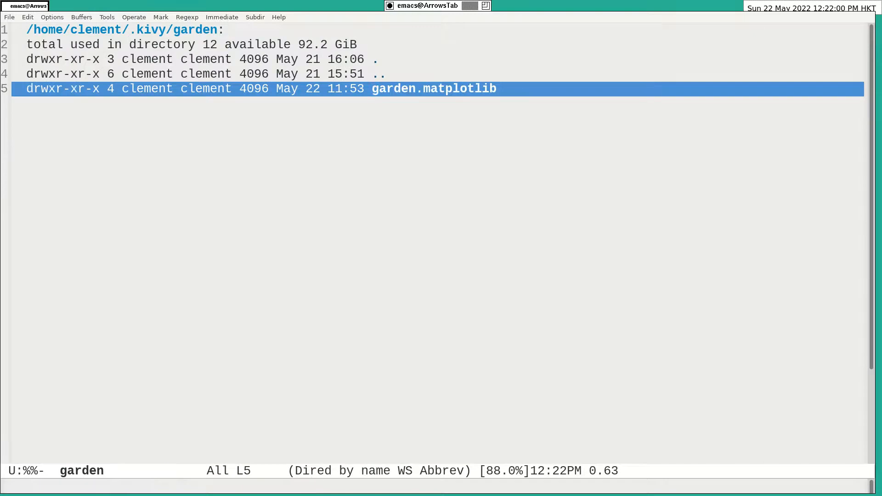
pyautogui.press('Return')
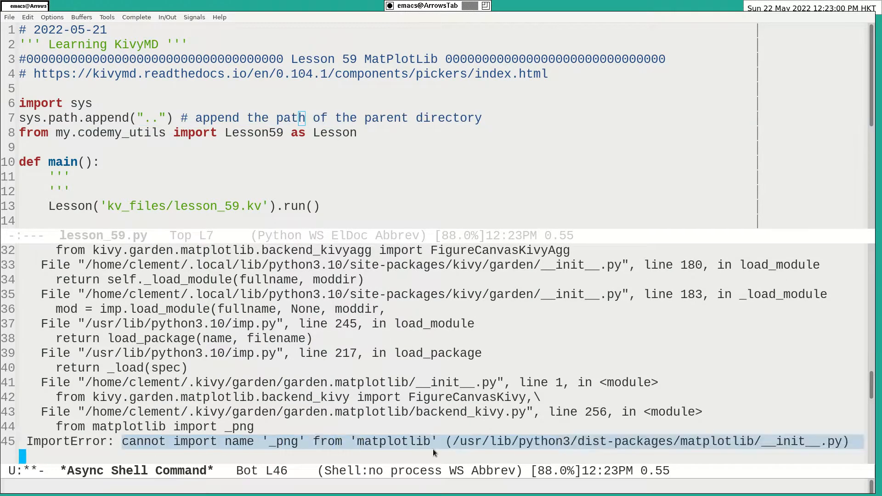
# Step: Rerun python3 lesson_59.py from the Async Shell Command buffer to relaunch Lesson59
pyautogui.click(358, 441)
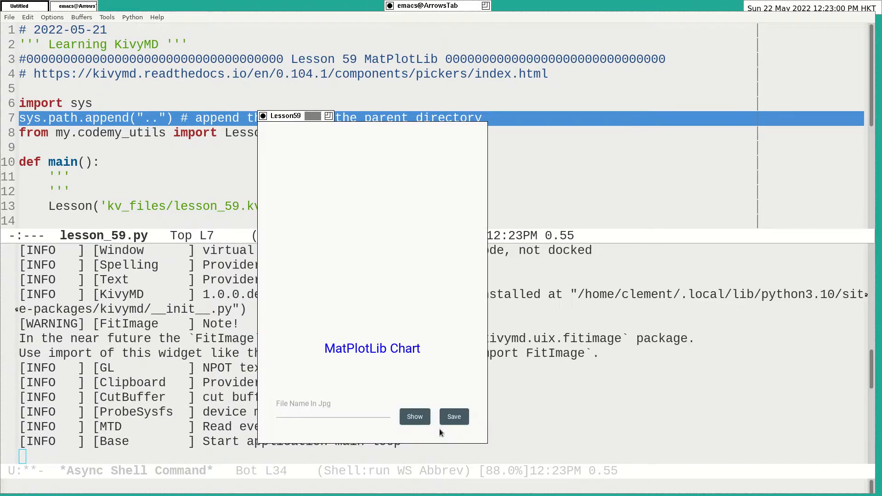
# Step: Show the chart and enter my_first_chart as the file name for saving the PNG
pyautogui.click(415, 417)
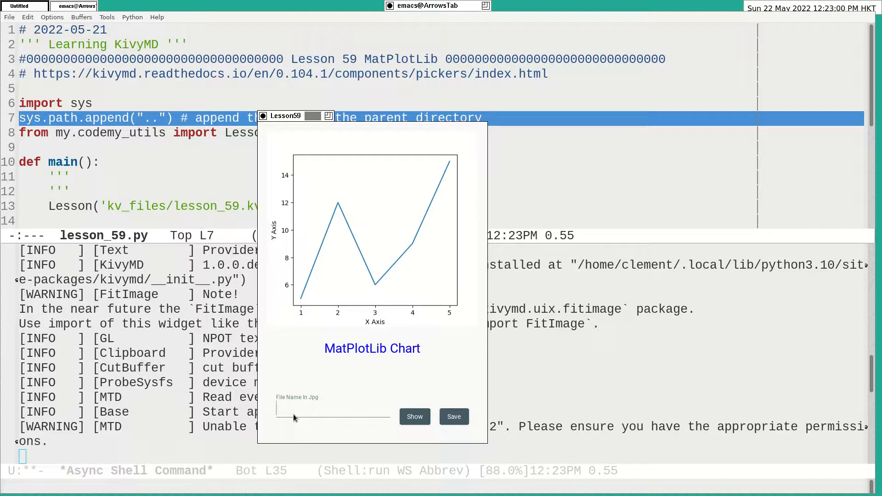
pyautogui.write('my')
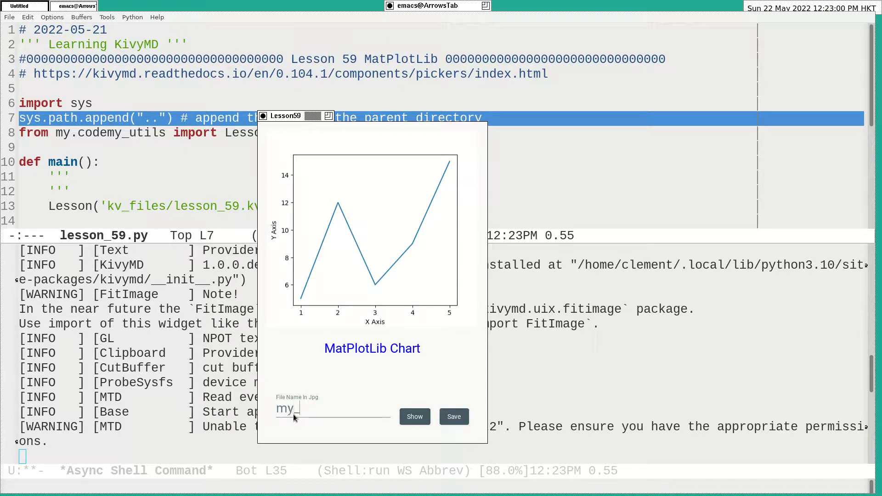
pyautogui.write('_first_cahre')
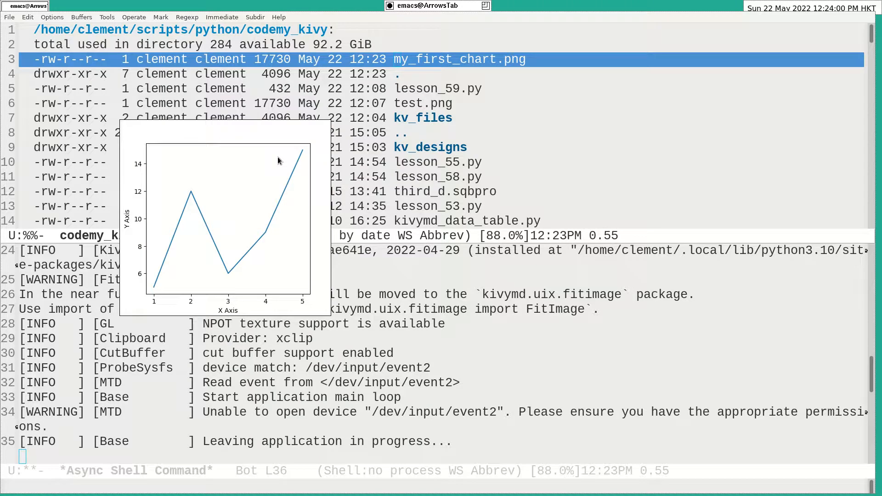
pyautogui.moveTo(272, 195)
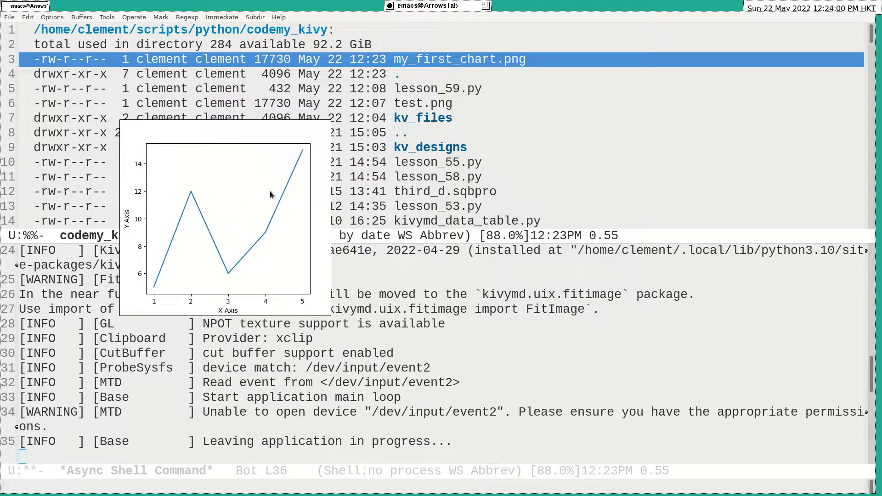
pyautogui.moveTo(173, 156)
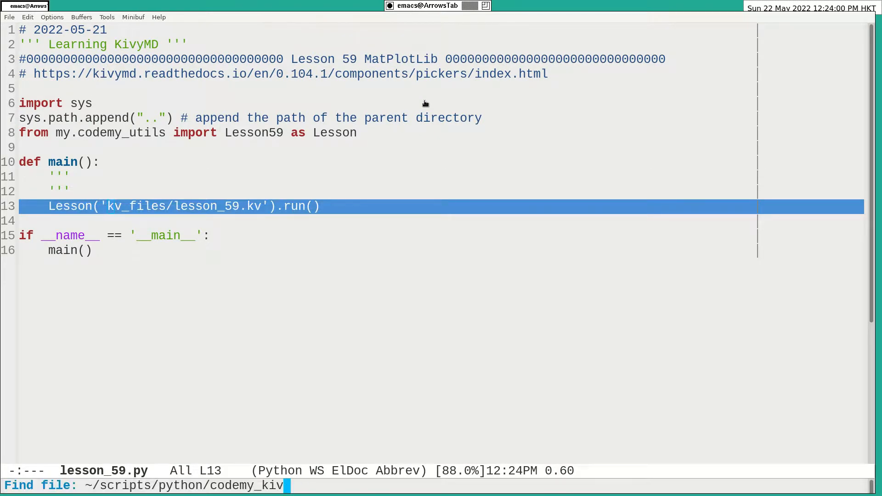
# Step: Visit ~/.kivy/garden/garden.matplotlib/backend_kivy.py and go to the _png import at line 256
pyautogui.write('~/.k')
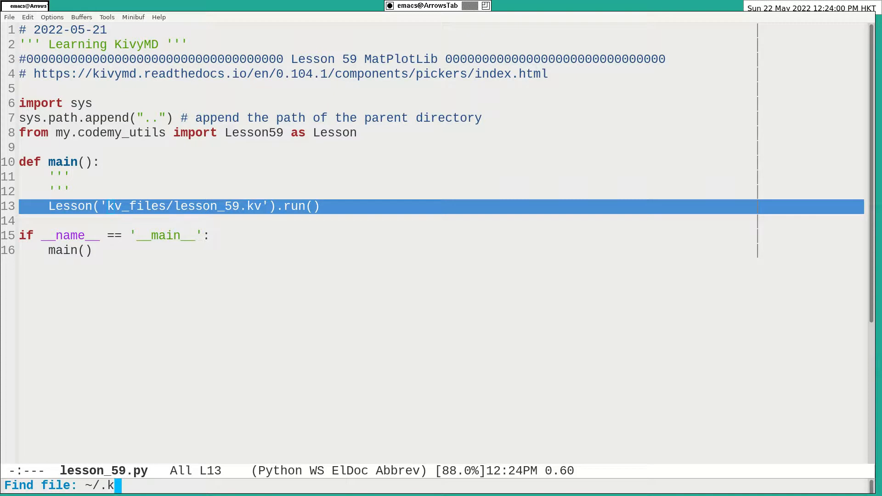
pyautogui.press('BackSpace')
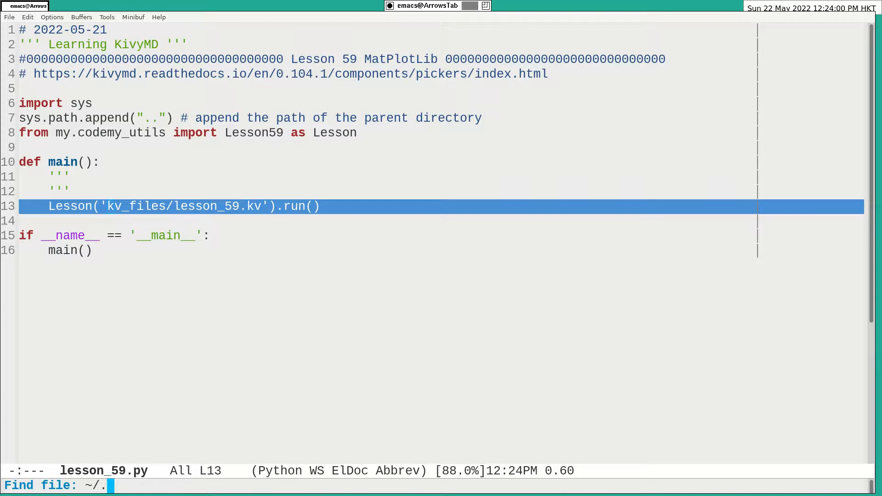
pyautogui.write('kivy/')
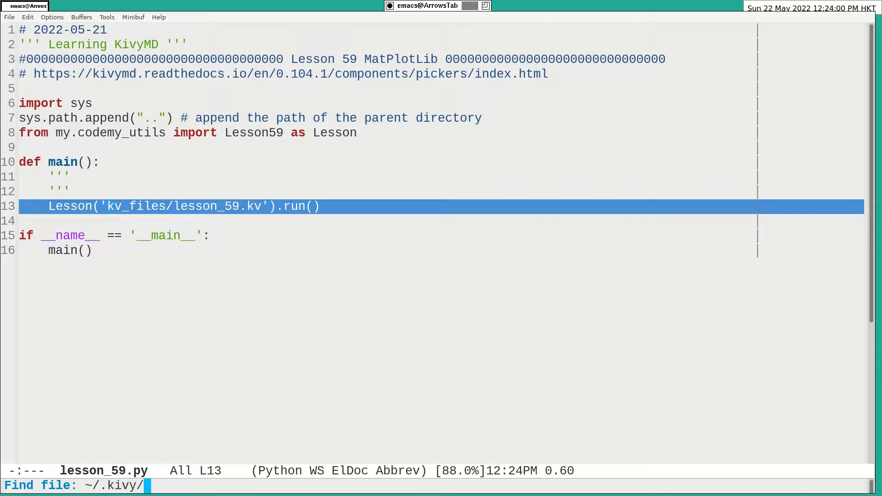
pyautogui.write('garden/')
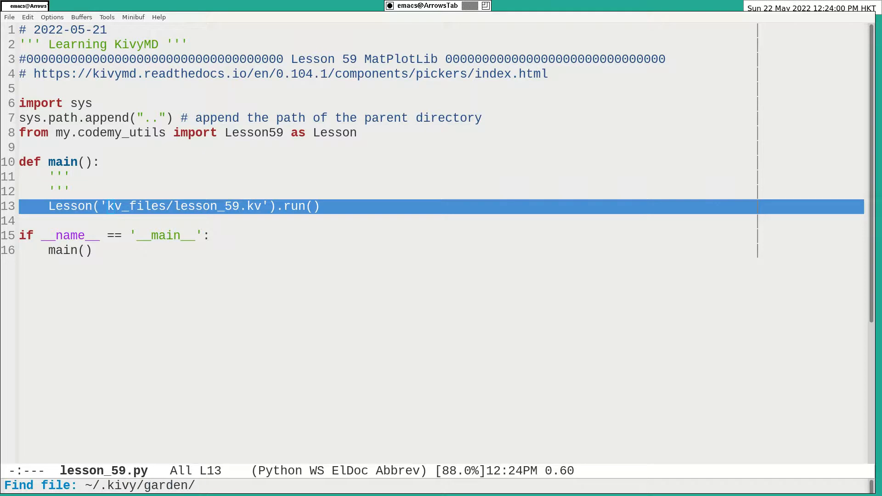
pyautogui.press('Return')
pyautogui.write('256')
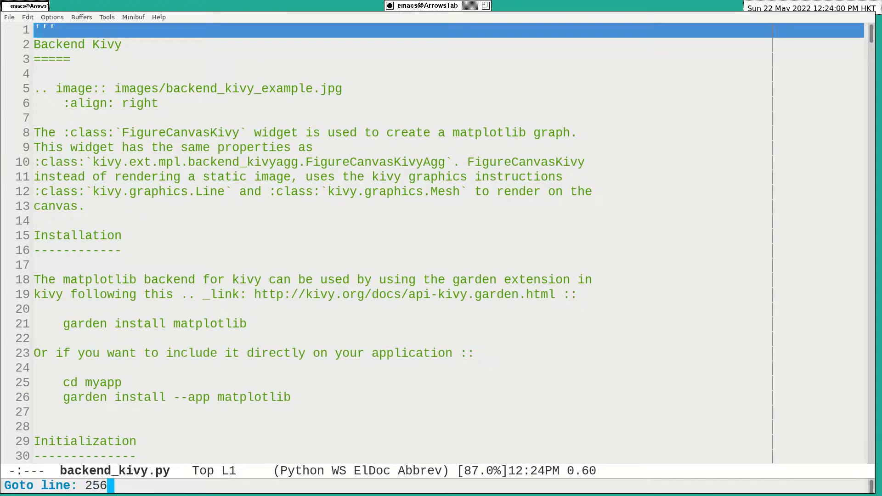
pyautogui.press('Return')
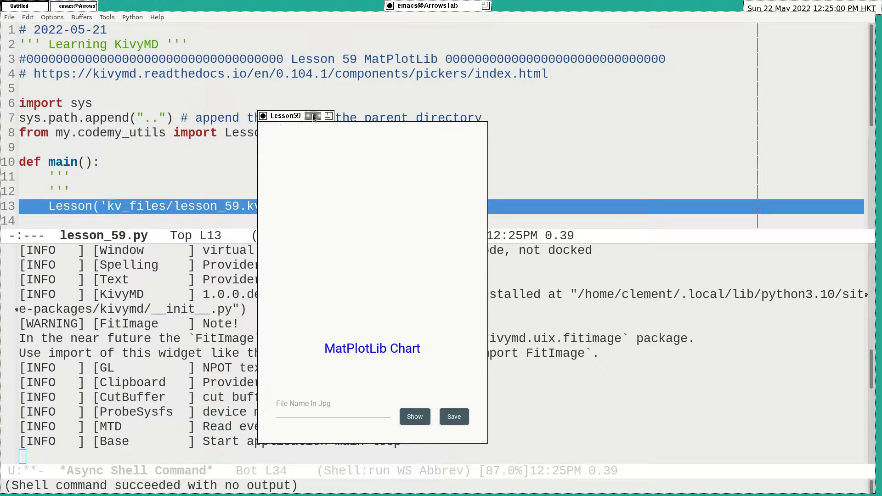
# Step: Close the running Lesson59 window and put focus back in the lesson_59.py buffer
pyautogui.click(315, 116)
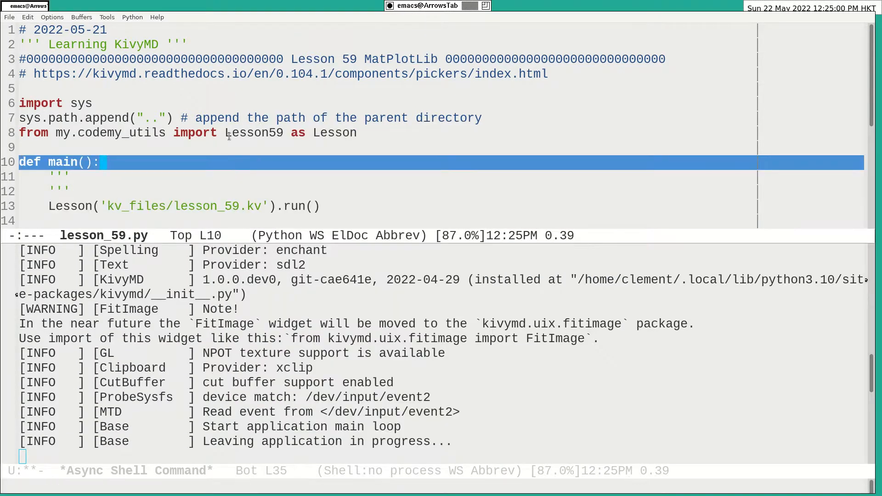
pyautogui.click(228, 132)
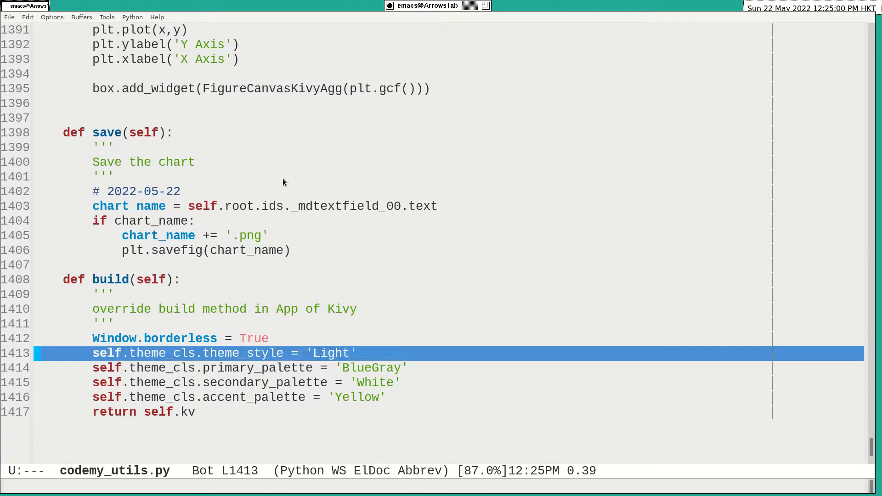
# Step: Step through show(), save() and build() in codemy_utils.py, then kill that buffer
pyautogui.press('up')
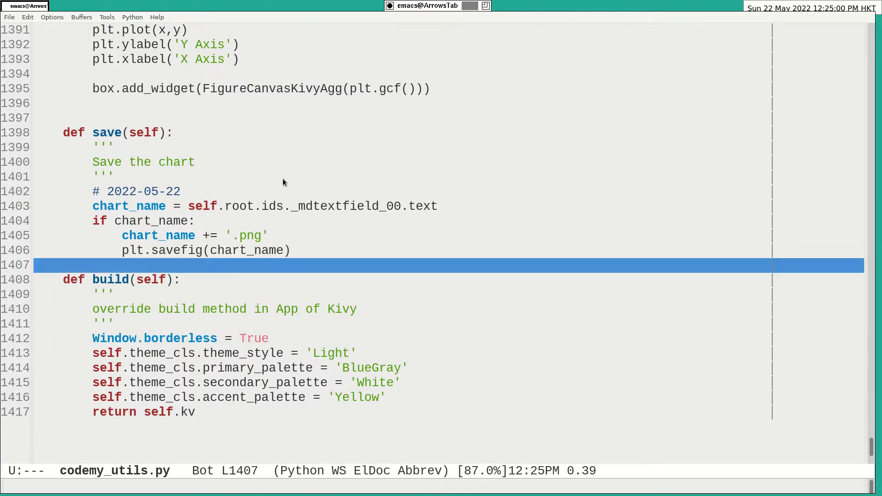
pyautogui.scroll(3)
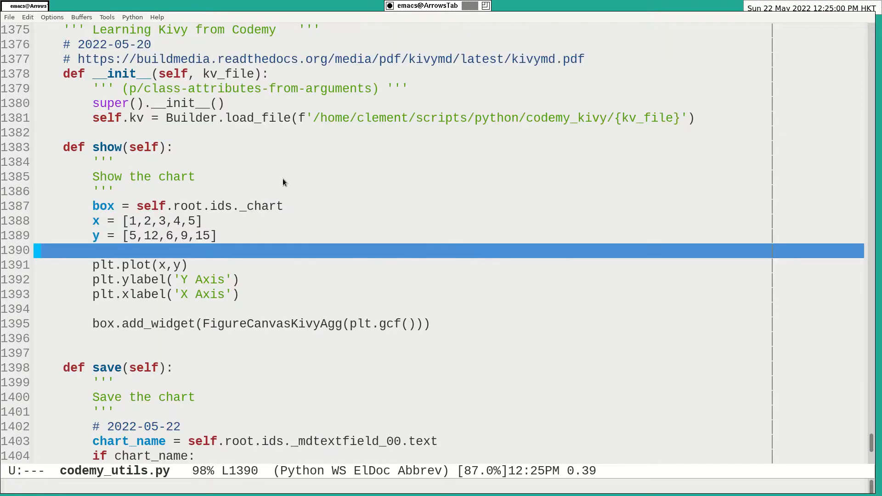
pyautogui.press('up')
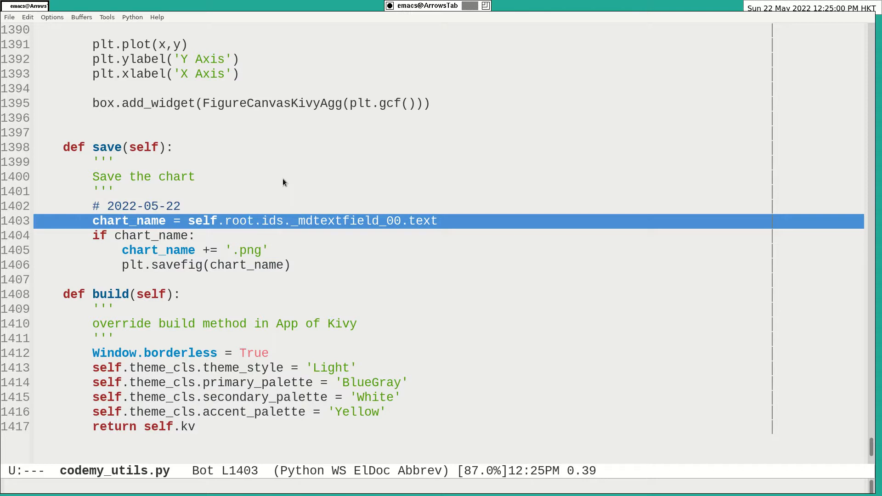
pyautogui.press('down')
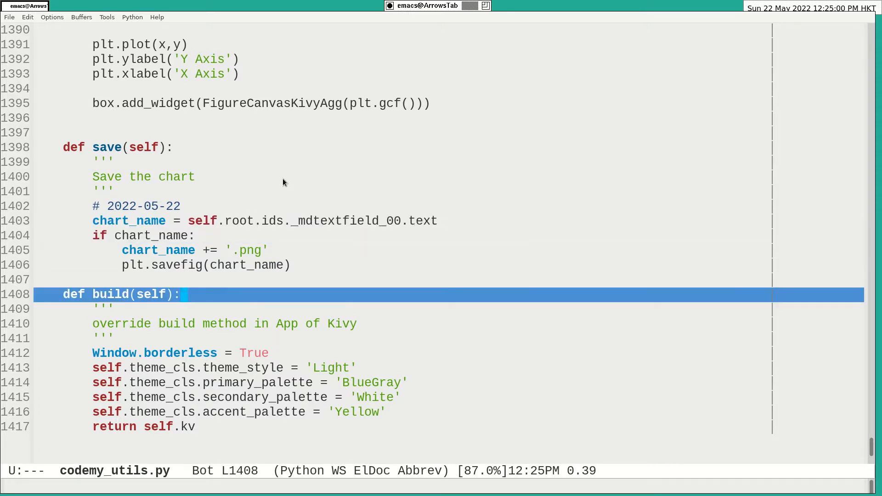
pyautogui.press('up')
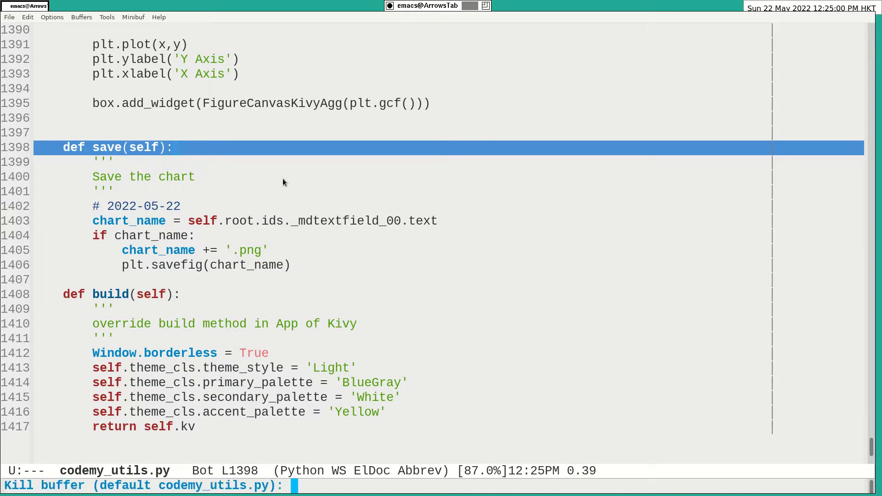
pyautogui.press('Return')
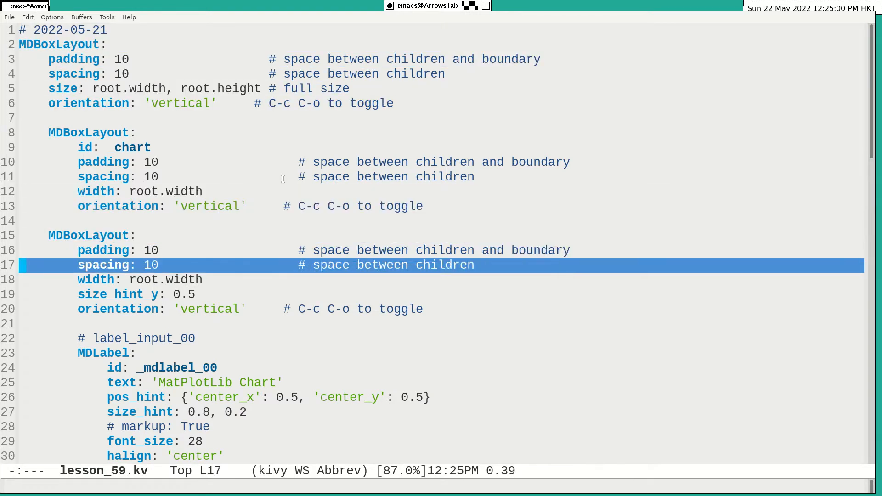
# Step: Browse the nested MDBoxLayouts in lesson_59.kv, rerun lesson_59.py and Show the line chart
pyautogui.press('down')
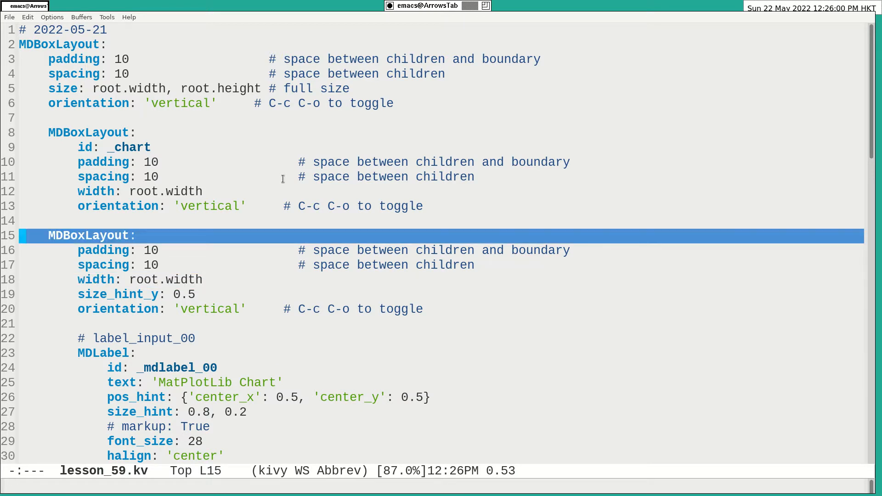
pyautogui.scroll(-3)
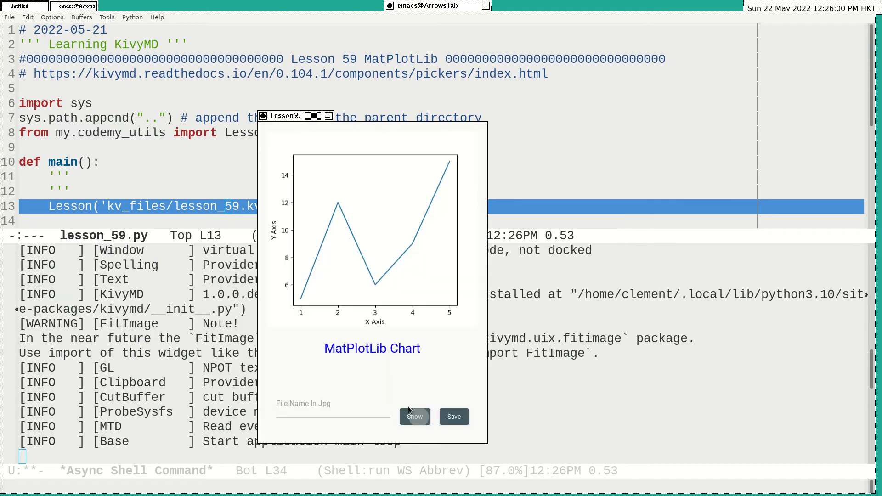
pyautogui.click(415, 417)
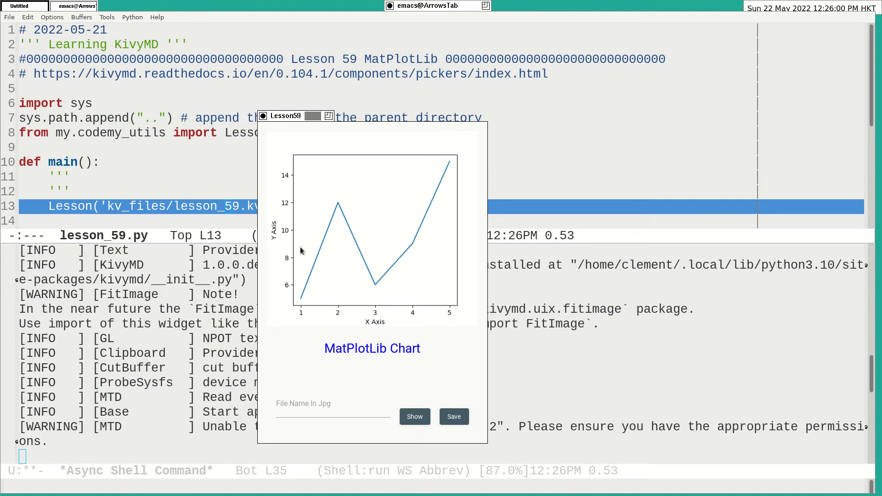